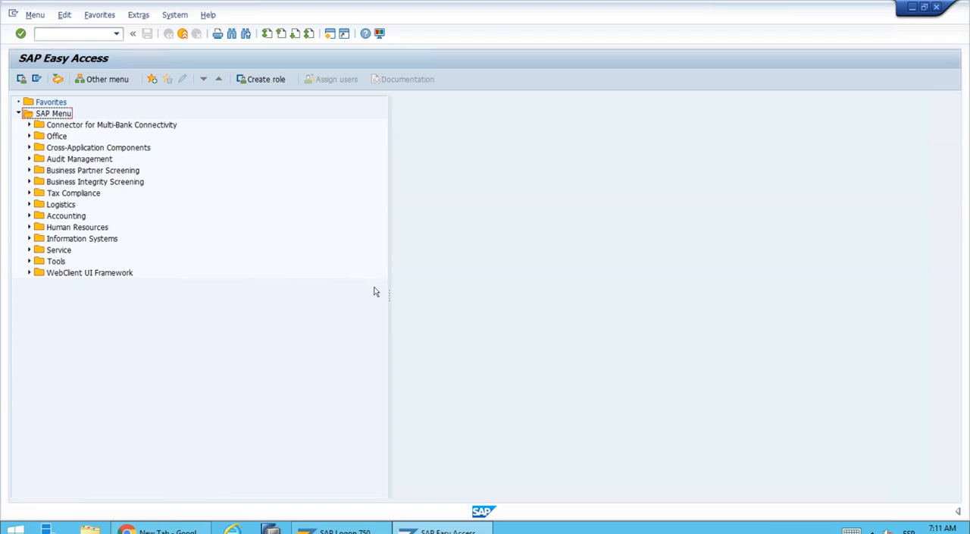
mouse_move(319, 279)
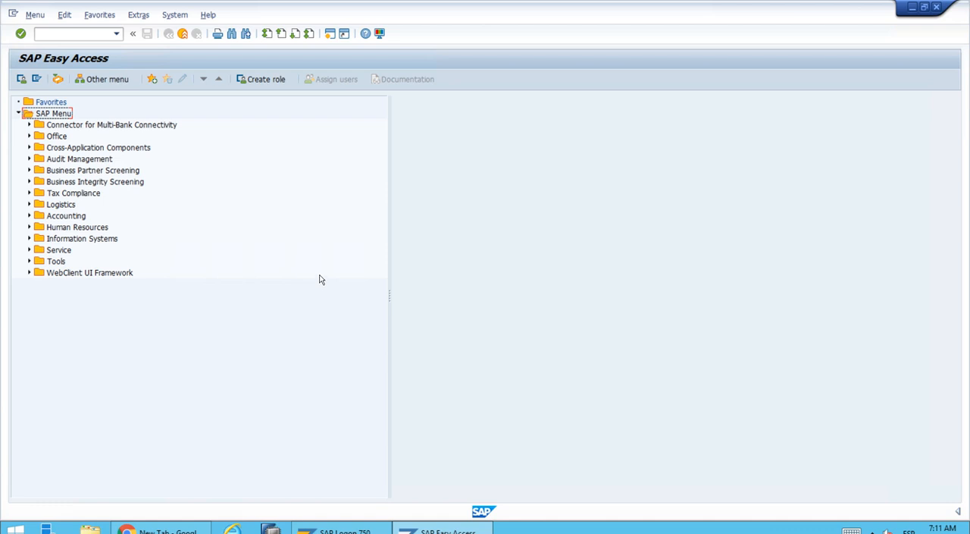
mouse_move(151, 202)
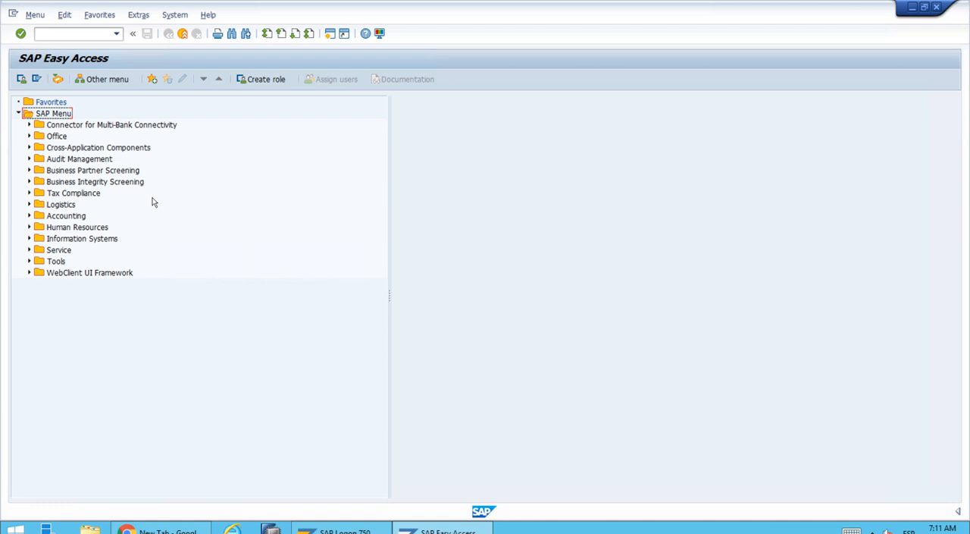
mouse_move(49, 218)
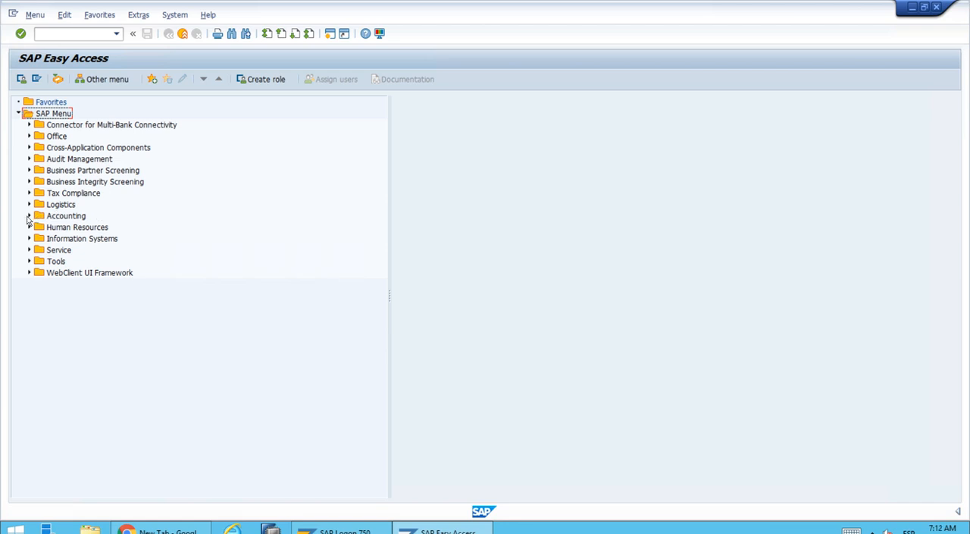
Expand Accounting to Plan/Actual Comparisons and select S_ALR_87013611 Cost Centers: Actual/Plan/Variance
left_click(28, 215)
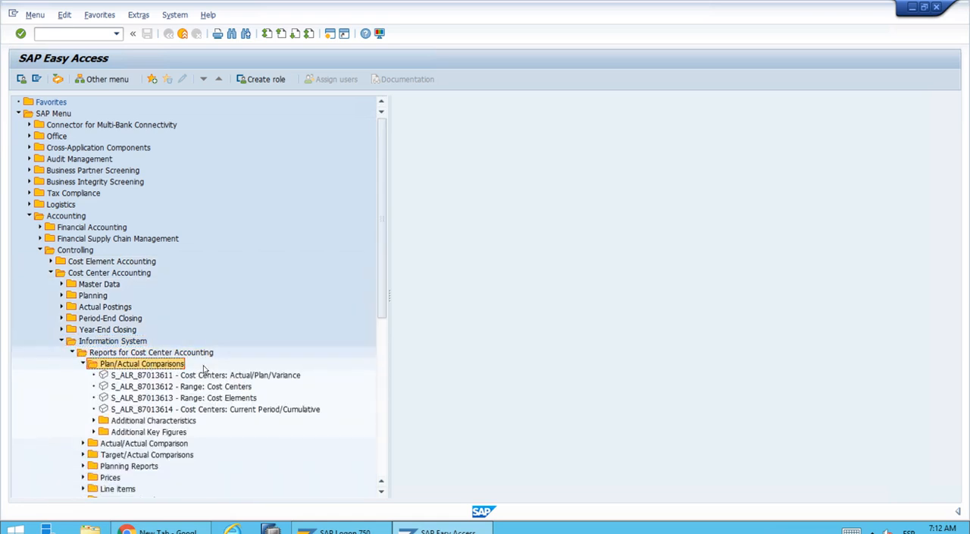
left_click(205, 375)
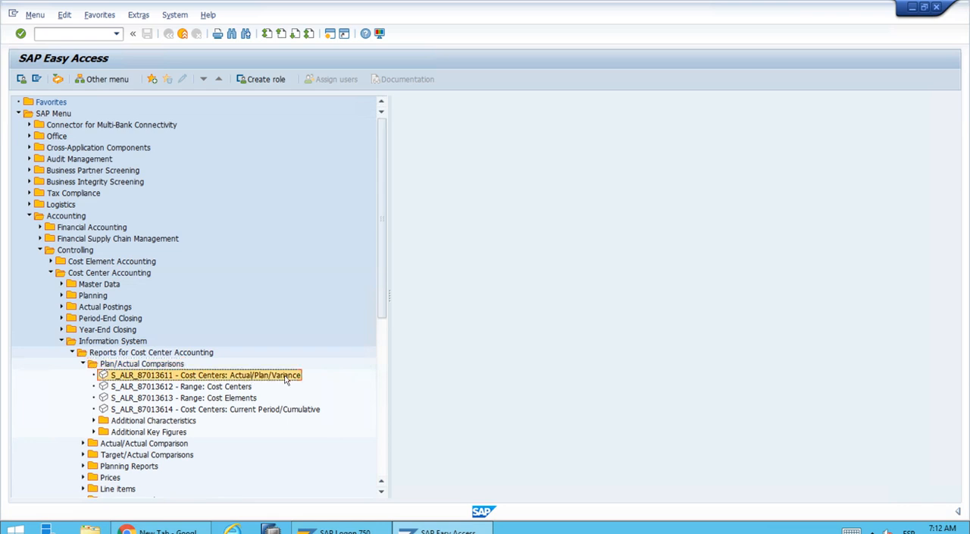
Launch S_ALR_87013611, letting report group 1SIP generate until the selection screen appears
double_click(205, 375)
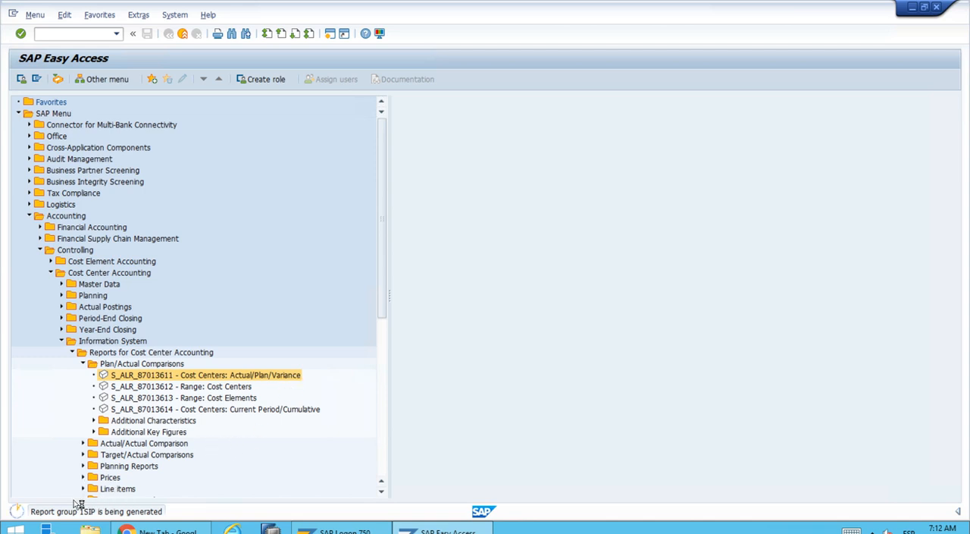
mouse_move(278, 307)
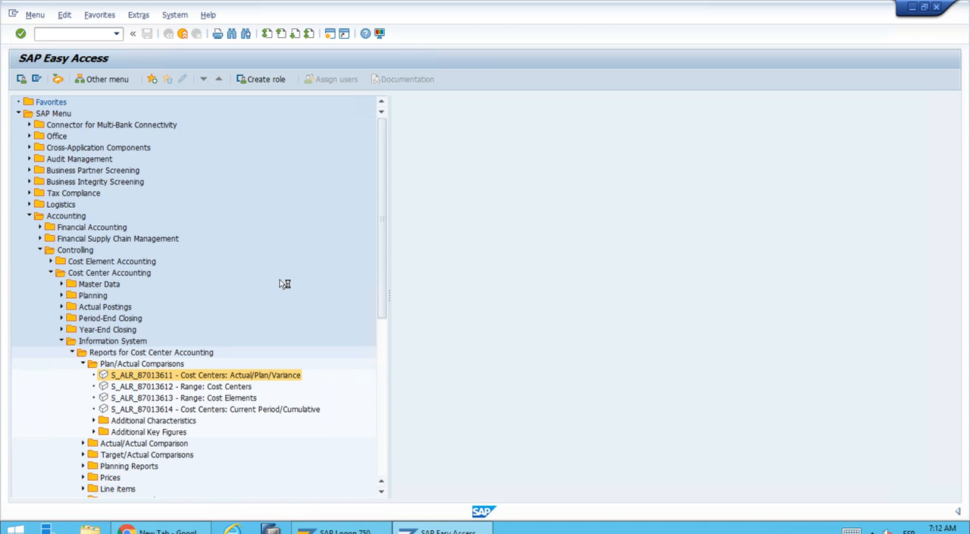
double_click(205, 375)
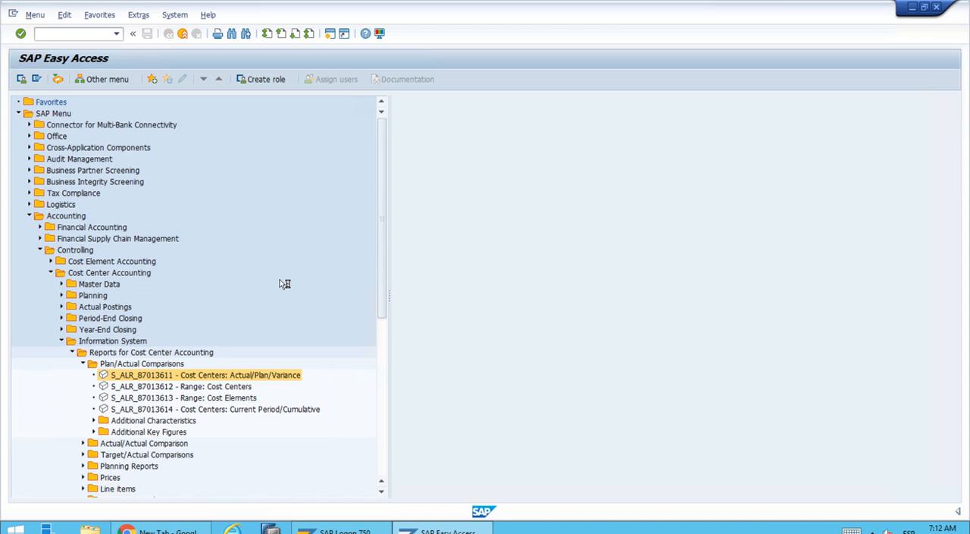
double_click(205, 374)
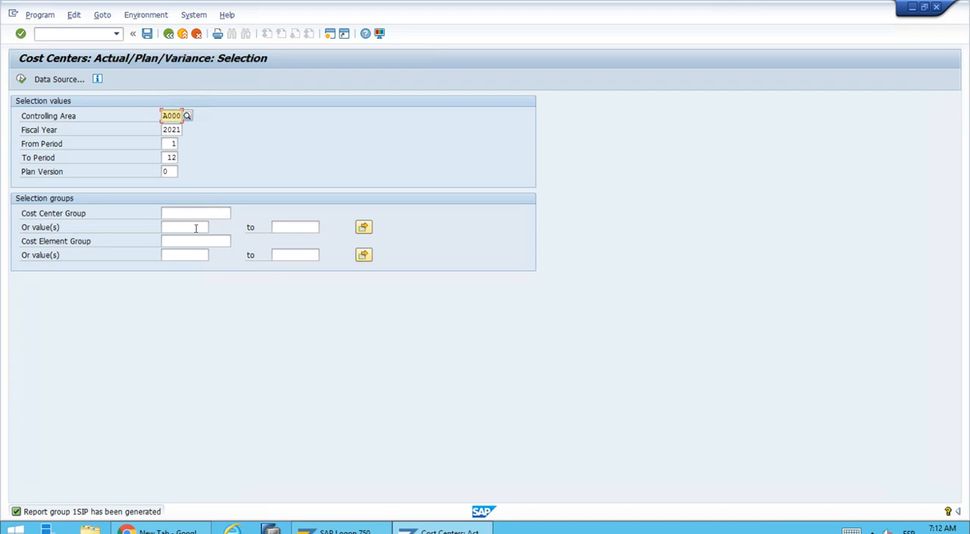
mouse_move(151, 224)
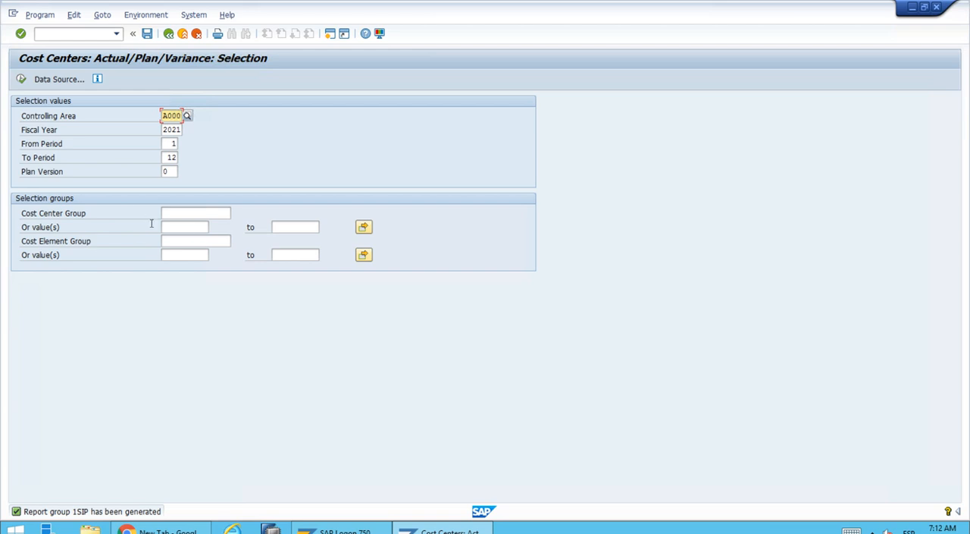
Enter cost center TA151300 by typing TA and choosing it from the suggestions
left_click(184, 227)
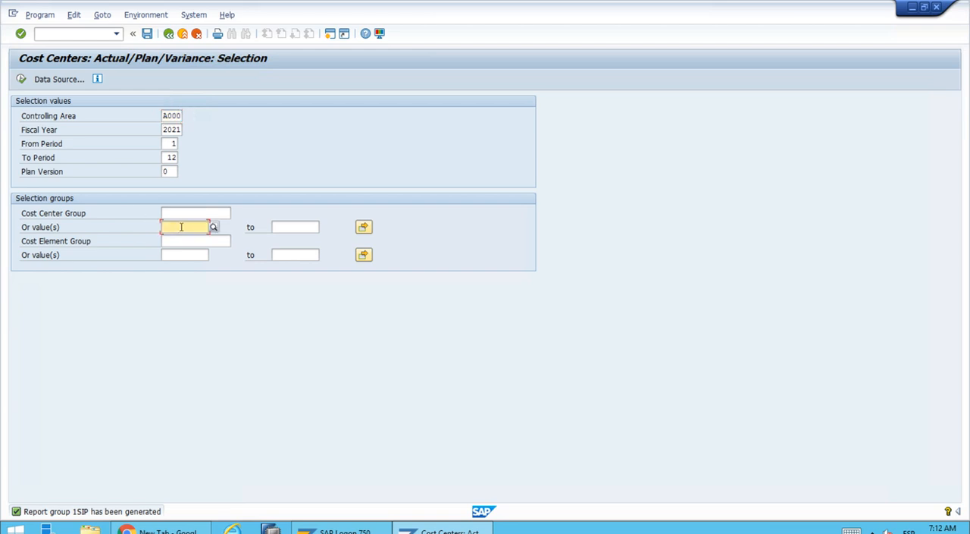
type("TA151300")
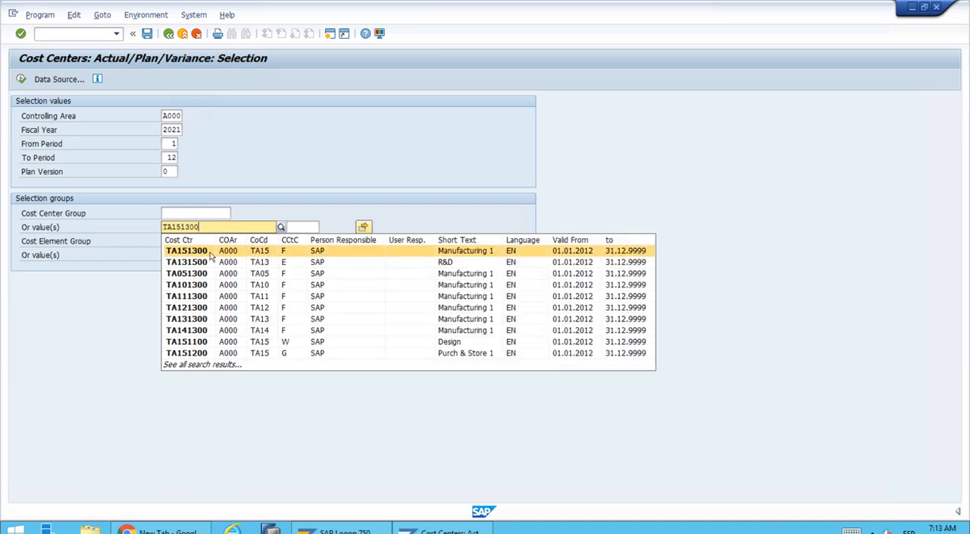
left_click(187, 250)
type("2020")
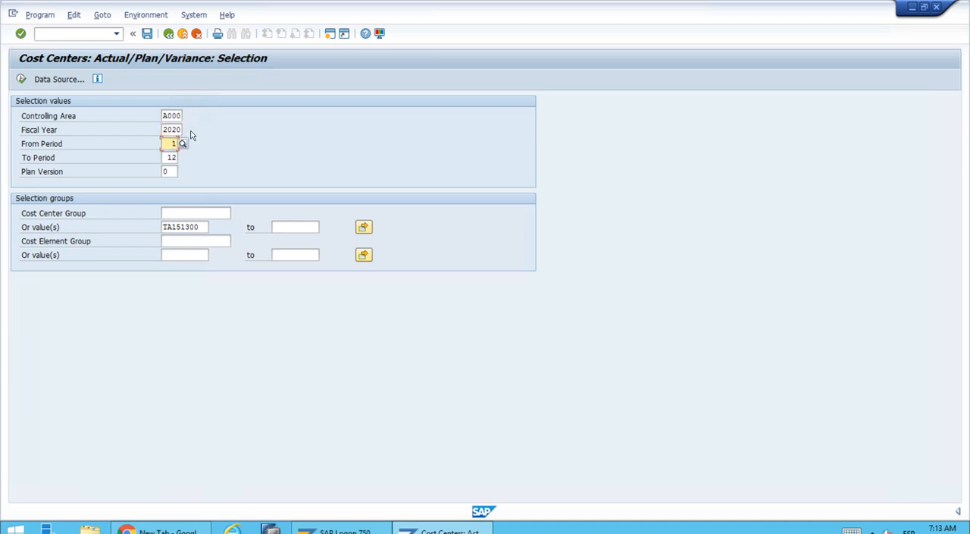
mouse_move(112, 143)
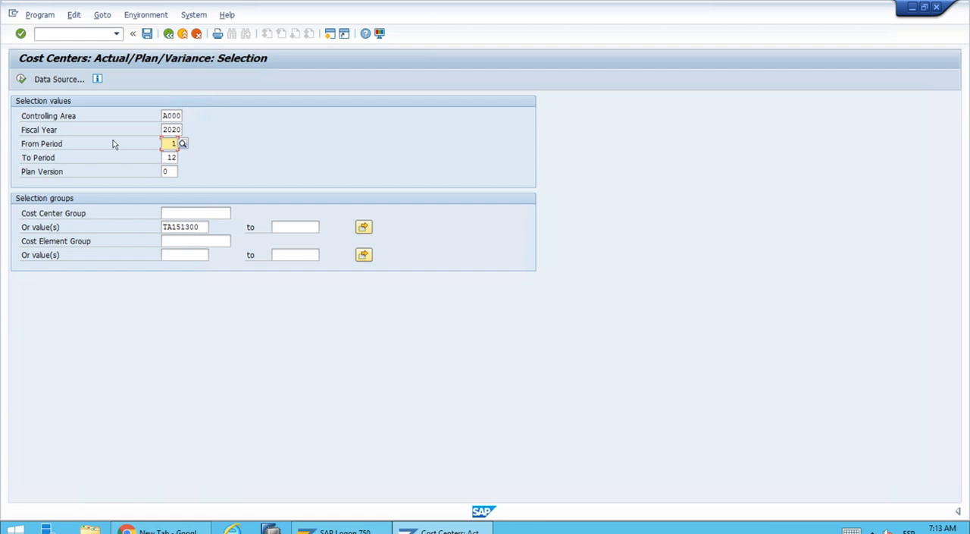
mouse_move(21, 79)
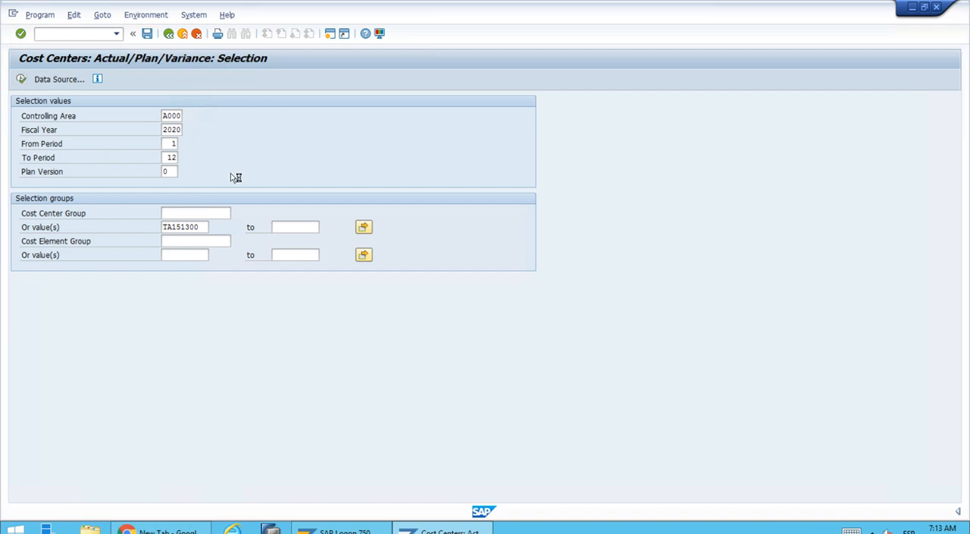
mouse_move(293, 238)
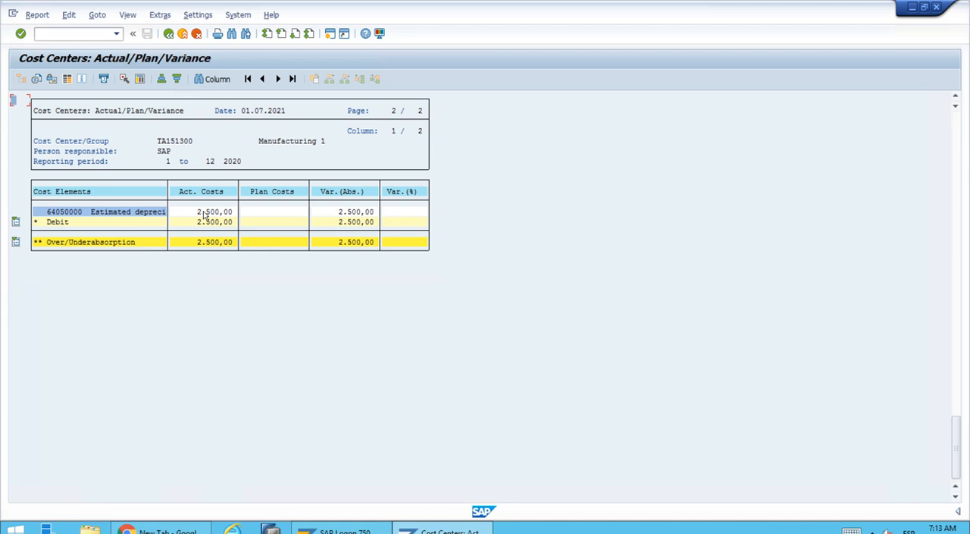
mouse_move(212, 219)
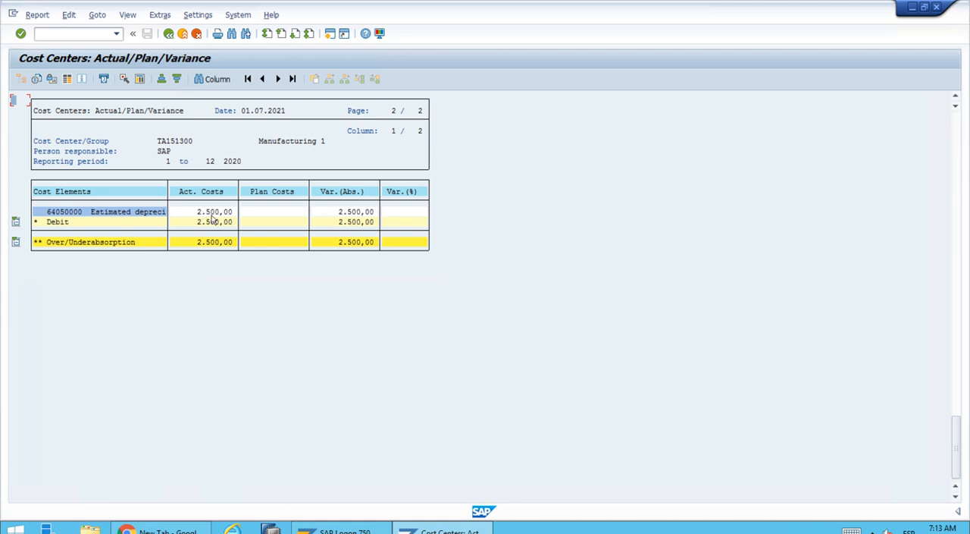
mouse_move(211, 219)
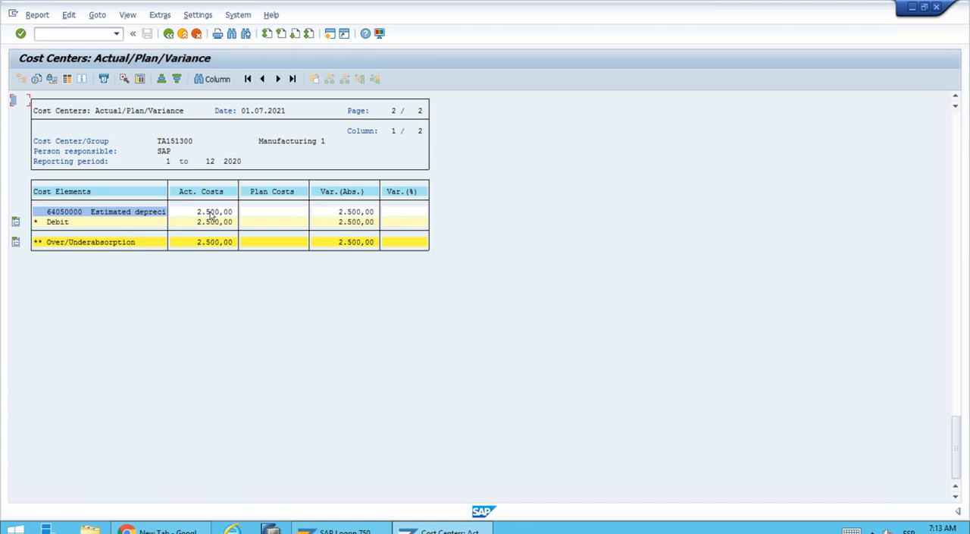
mouse_move(229, 226)
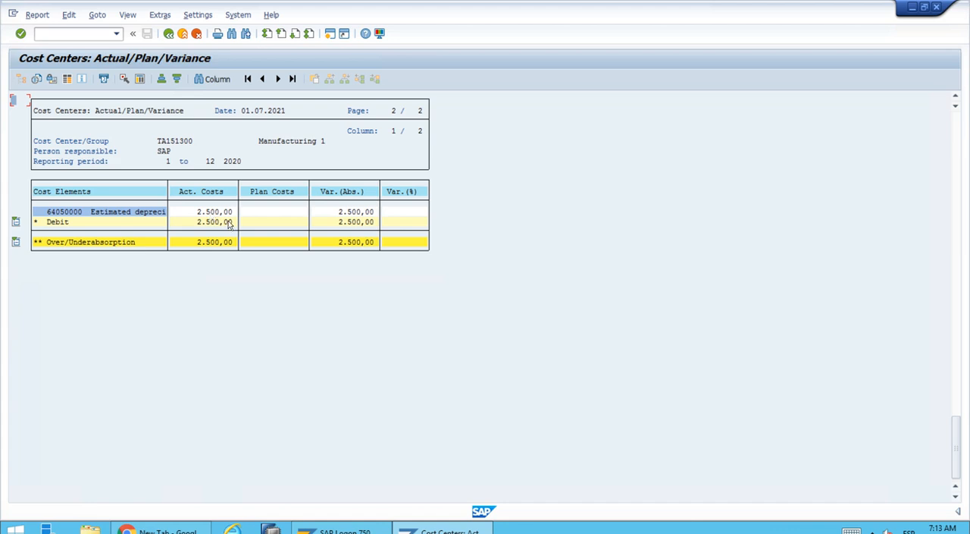
mouse_move(218, 217)
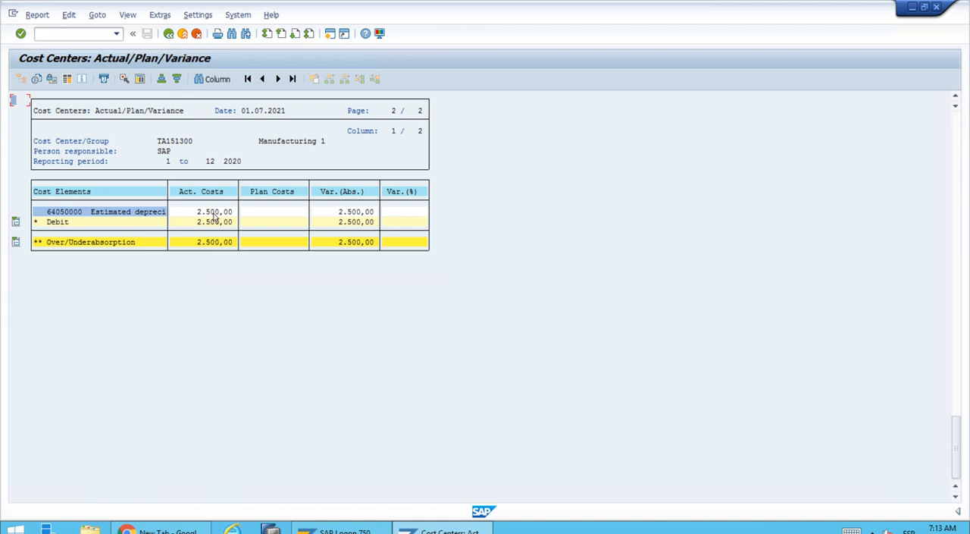
mouse_move(195, 213)
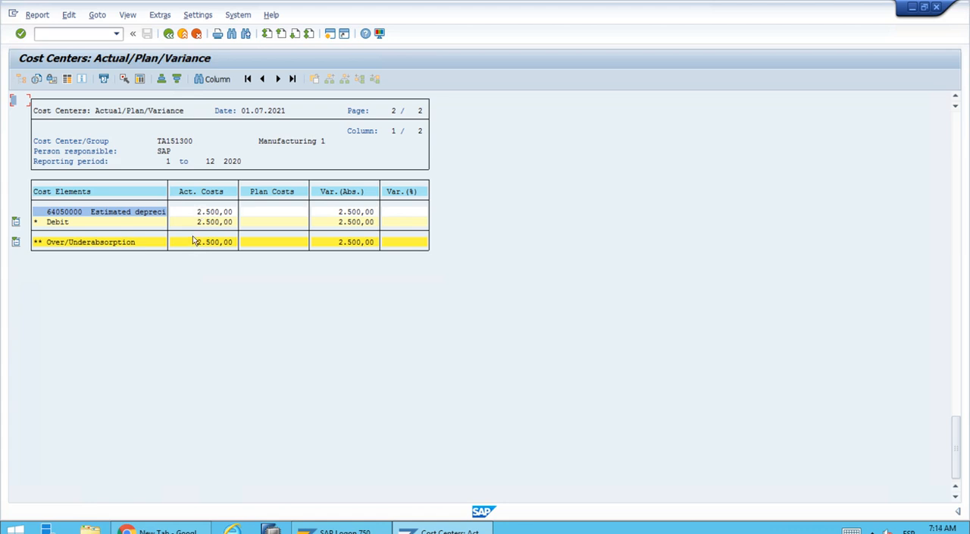
mouse_move(261, 197)
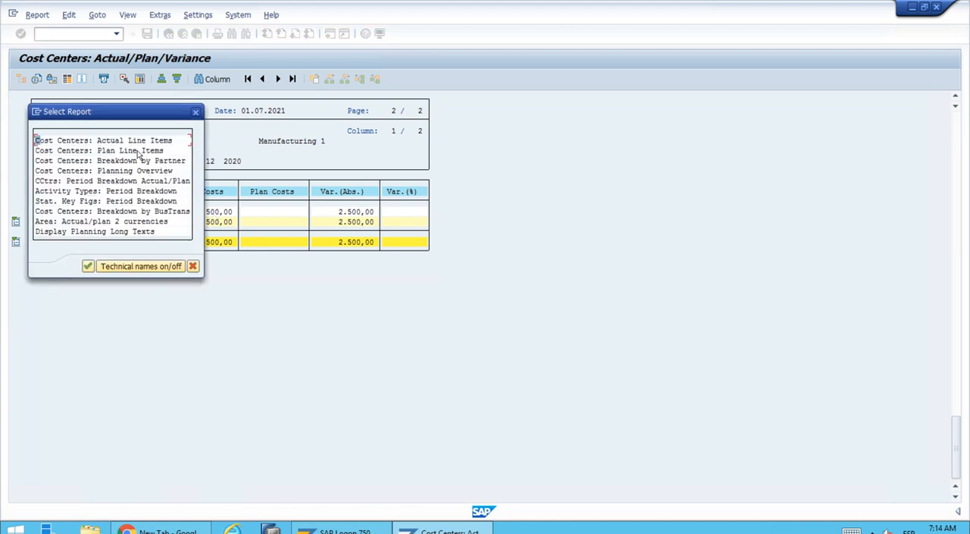
mouse_move(110, 144)
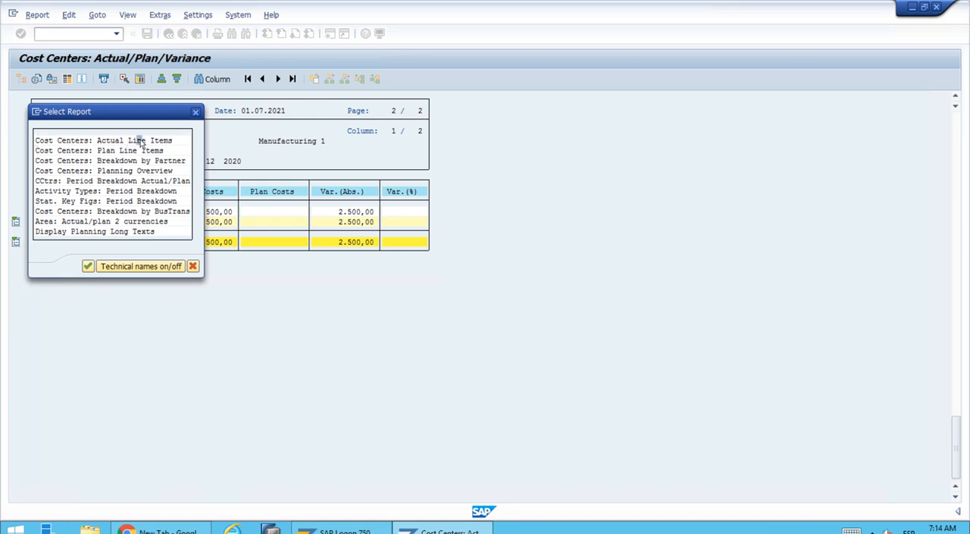
Choose 'Cost Centers: Actual Line Items' from the Select Report list
double_click(104, 139)
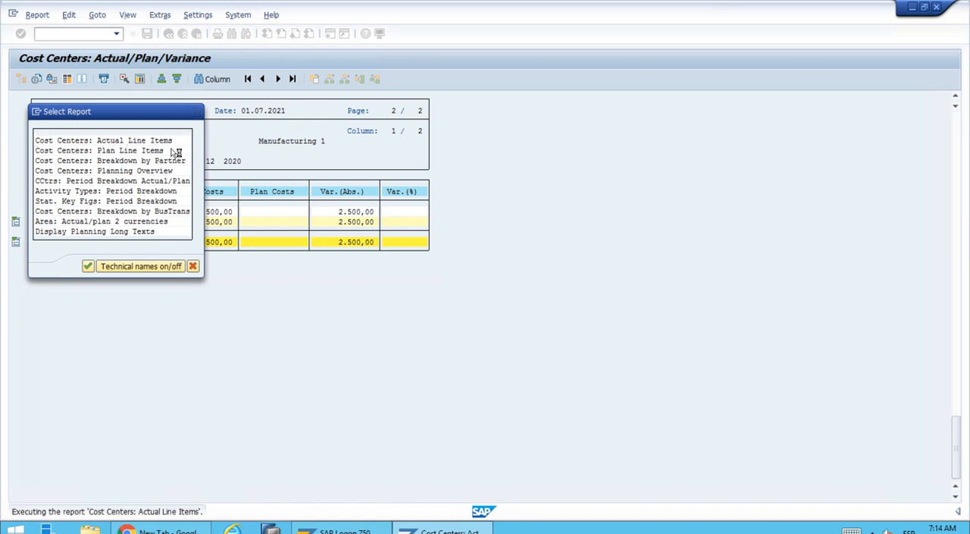
mouse_move(220, 318)
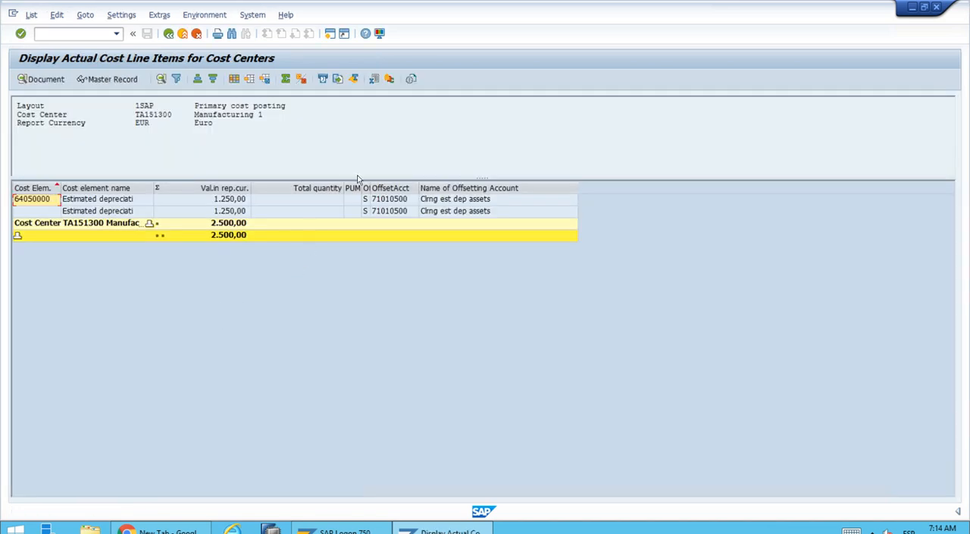
mouse_move(231, 200)
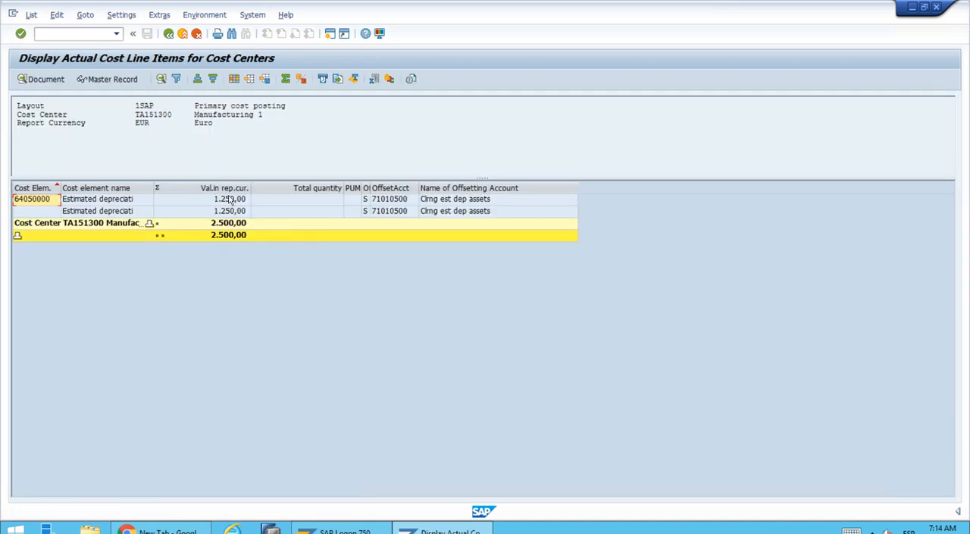
mouse_move(248, 199)
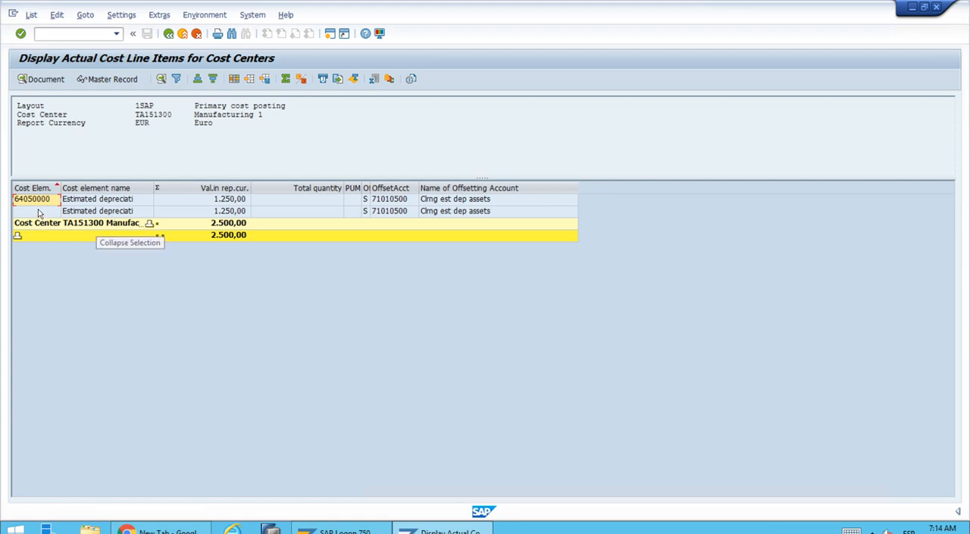
mouse_move(188, 213)
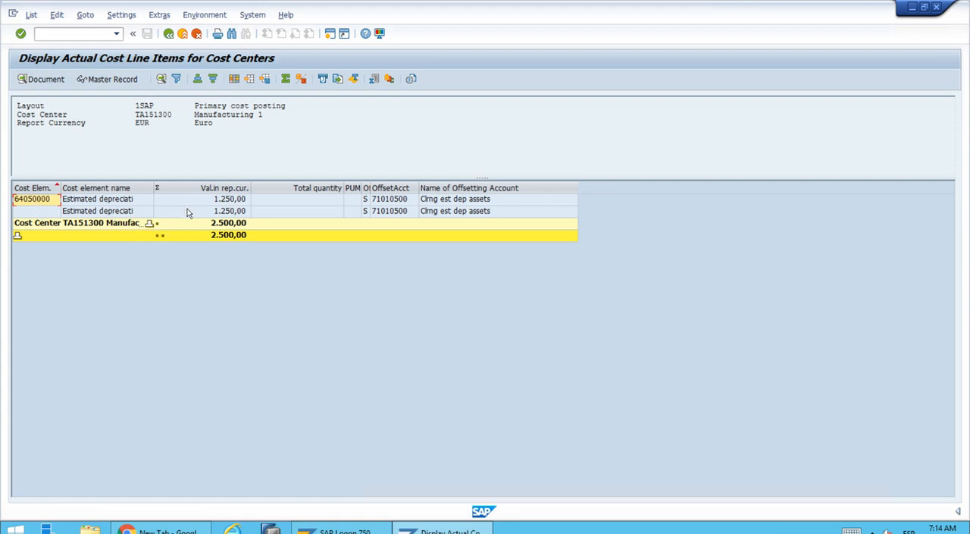
mouse_move(205, 233)
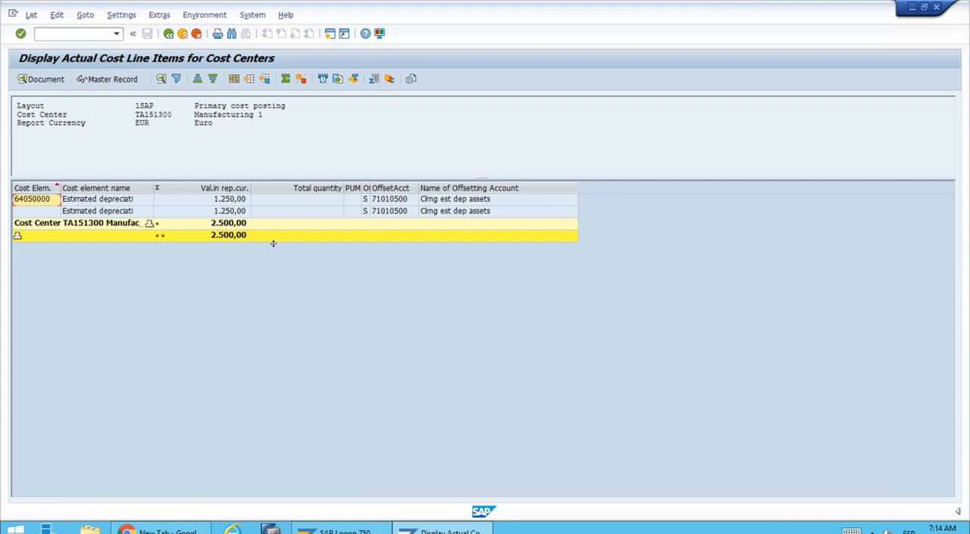
mouse_move(173, 161)
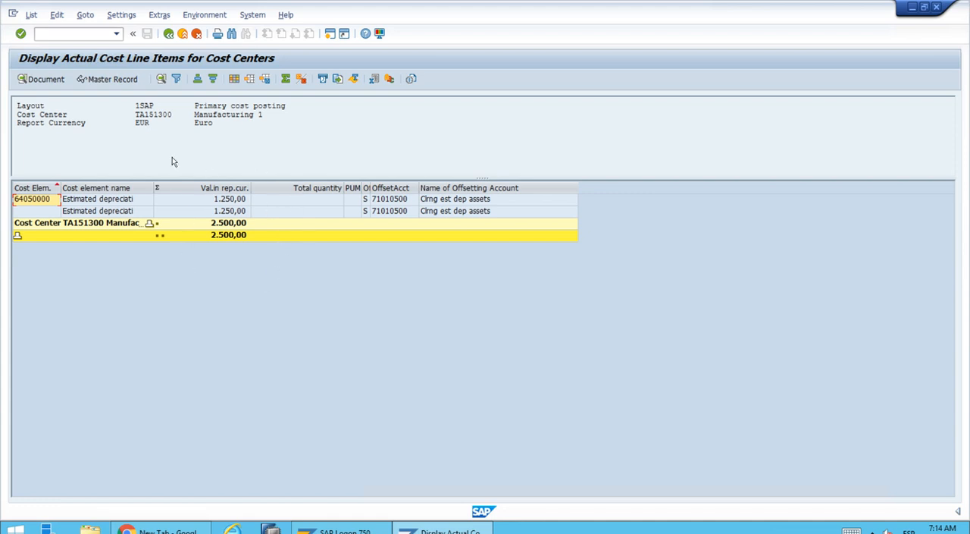
mouse_move(219, 179)
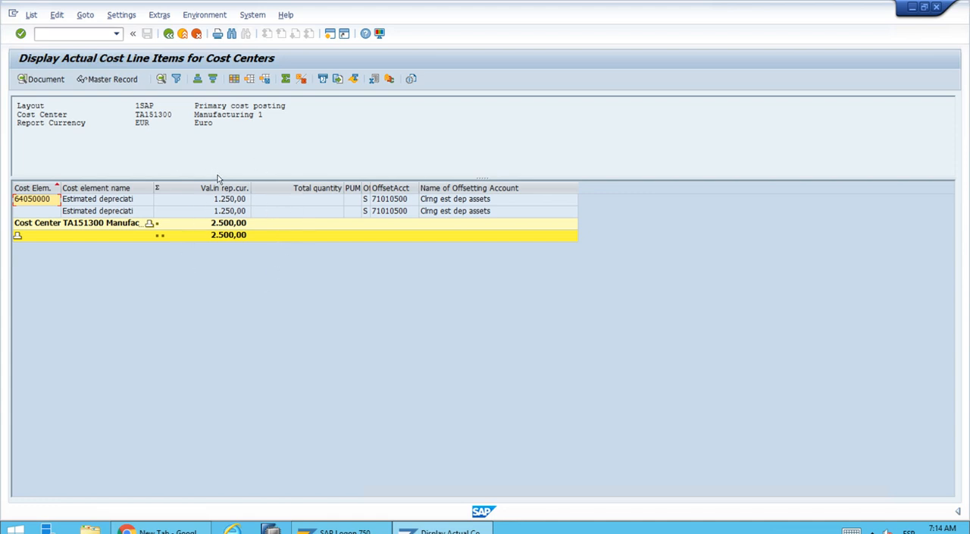
mouse_move(208, 145)
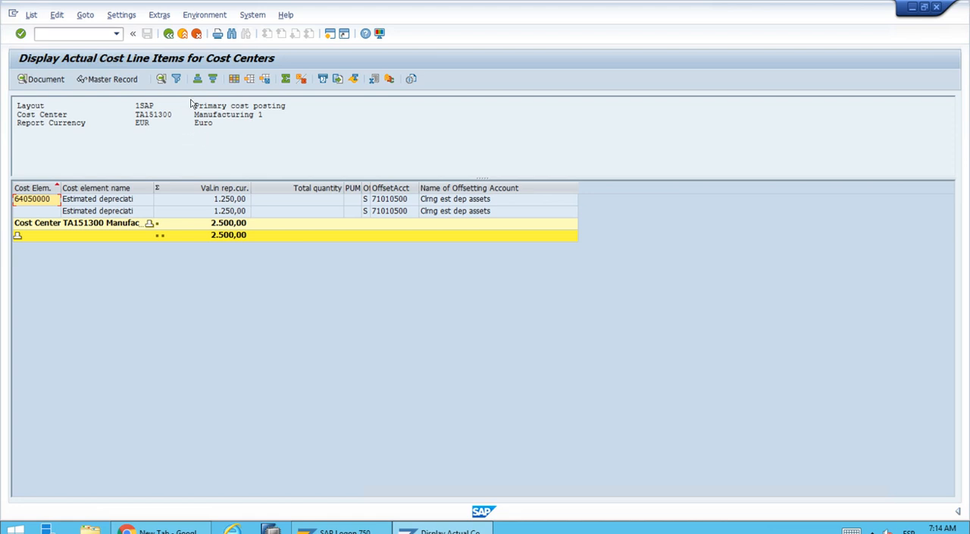
mouse_move(168, 33)
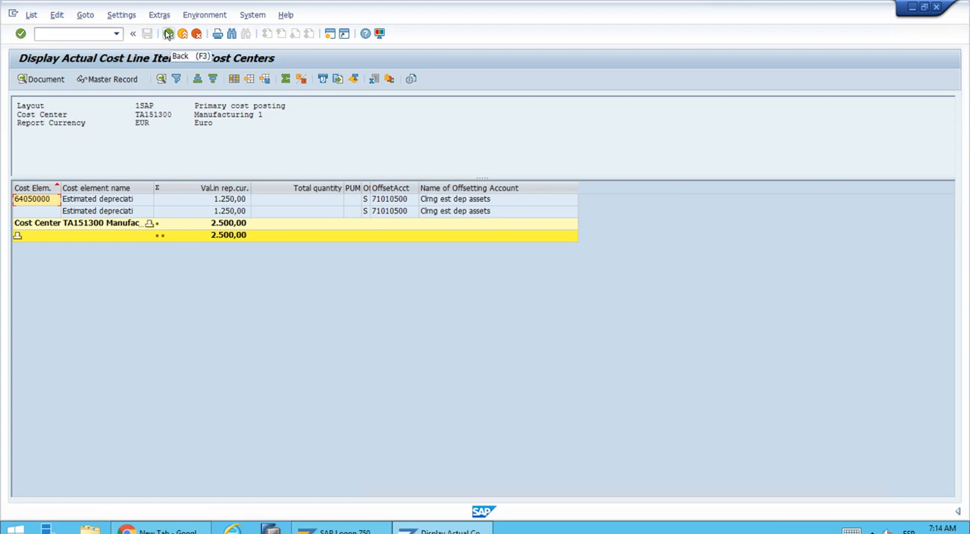
Go back from the line item list, confirming exit of it and the variance report
left_click(169, 32)
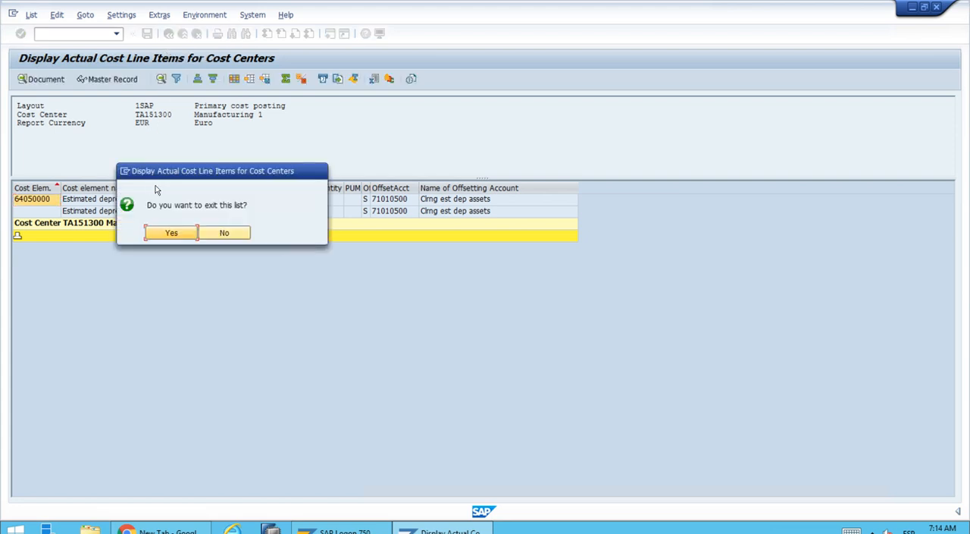
left_click(171, 232)
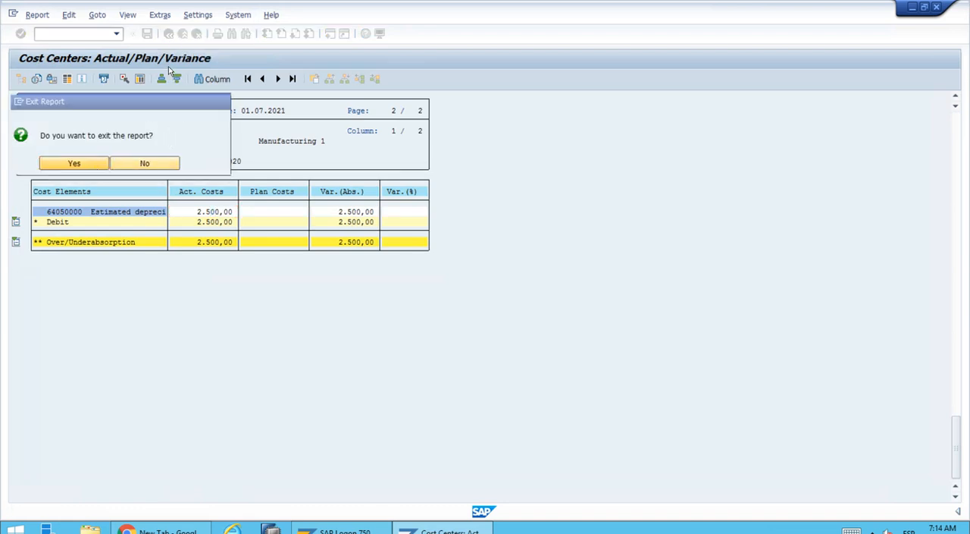
left_click(73, 163)
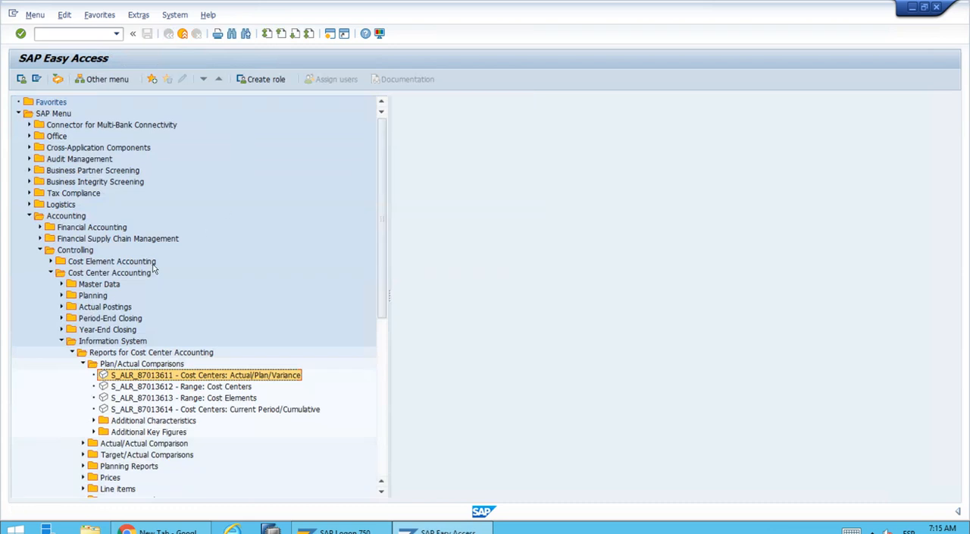
Collapse the Plan/Actual Comparisons, Cost Center Accounting and Accounting branches
left_click(81, 364)
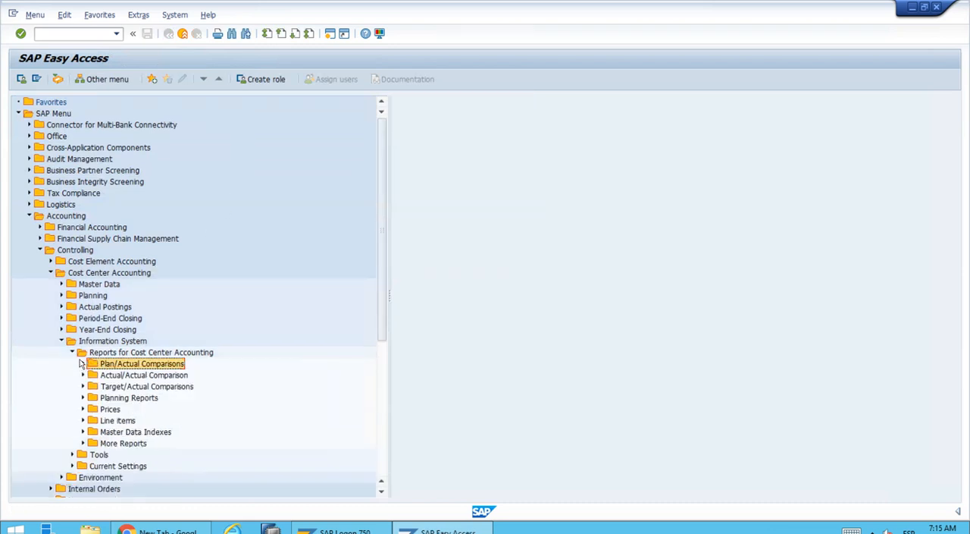
left_click(82, 352)
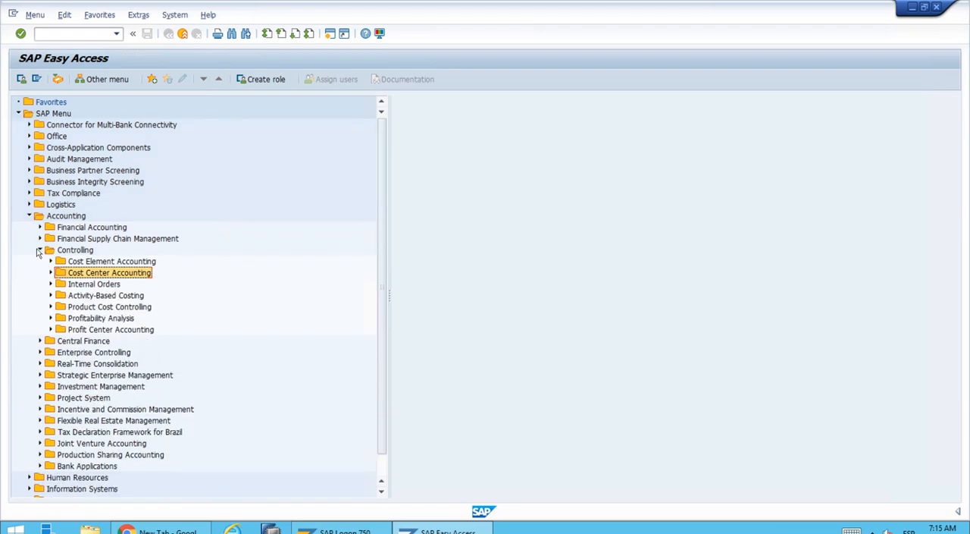
left_click(29, 216)
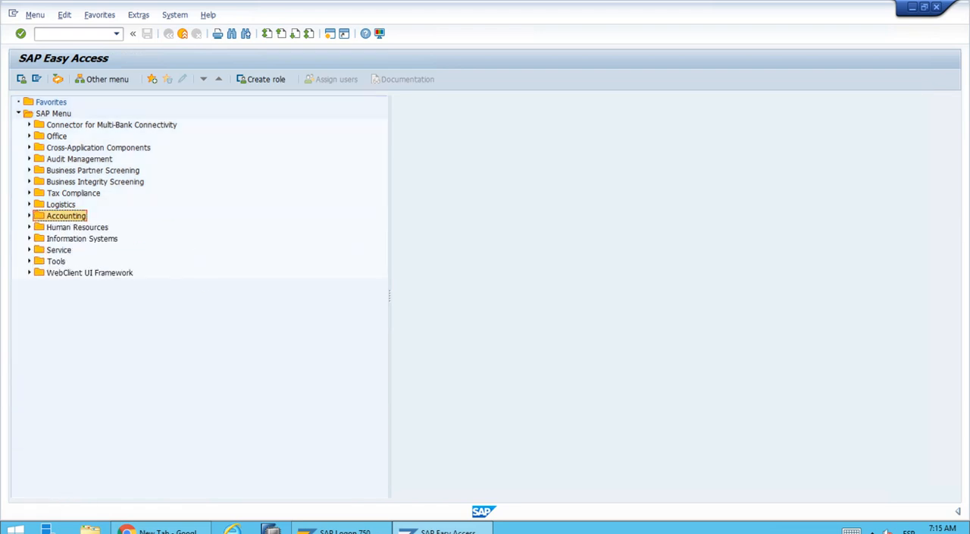